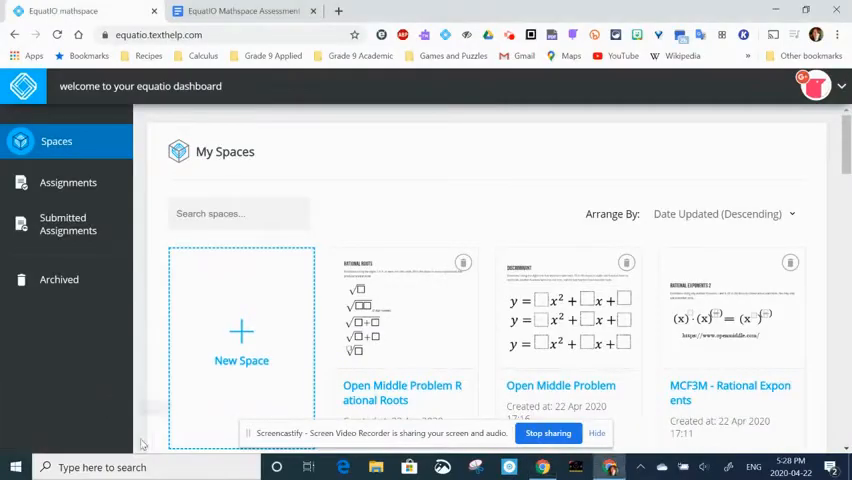
- Create a new blank mathspace and title it "How to use desmos."
click(240, 340)
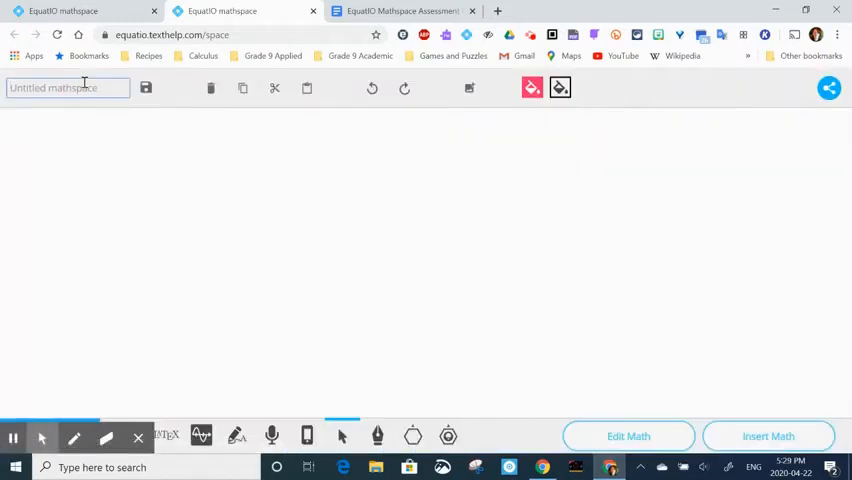
text(How t)
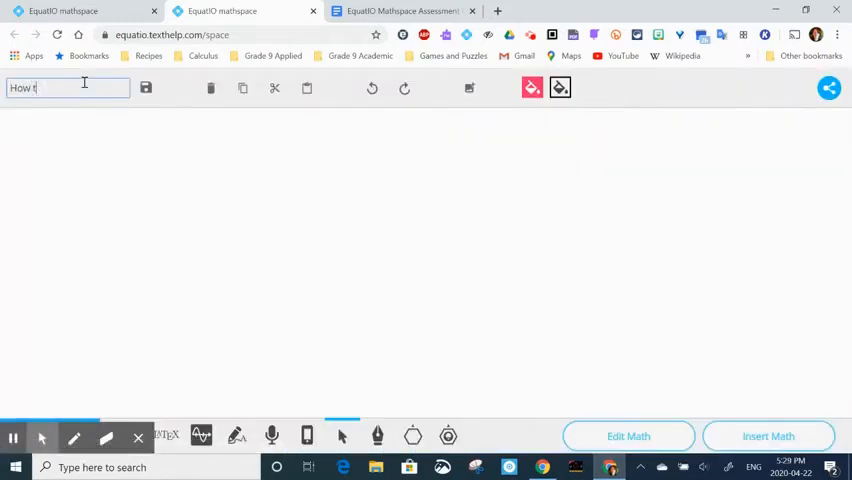
text(o use)
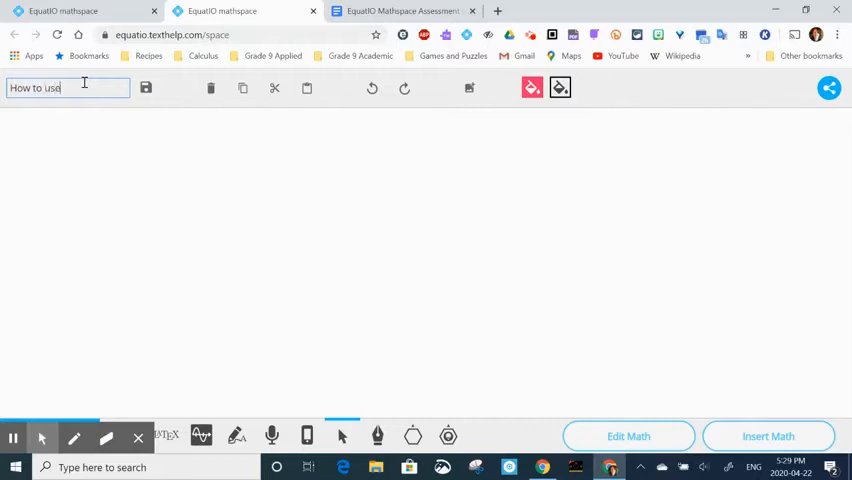
text(desmo)
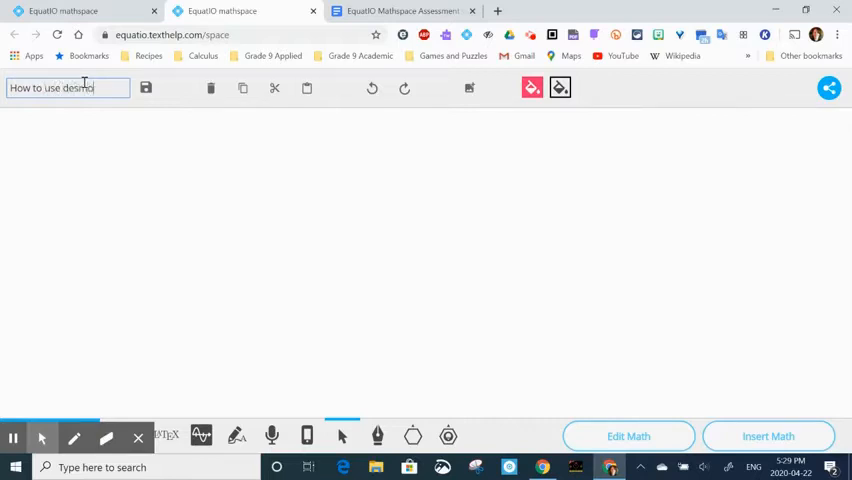
text(s...La...)
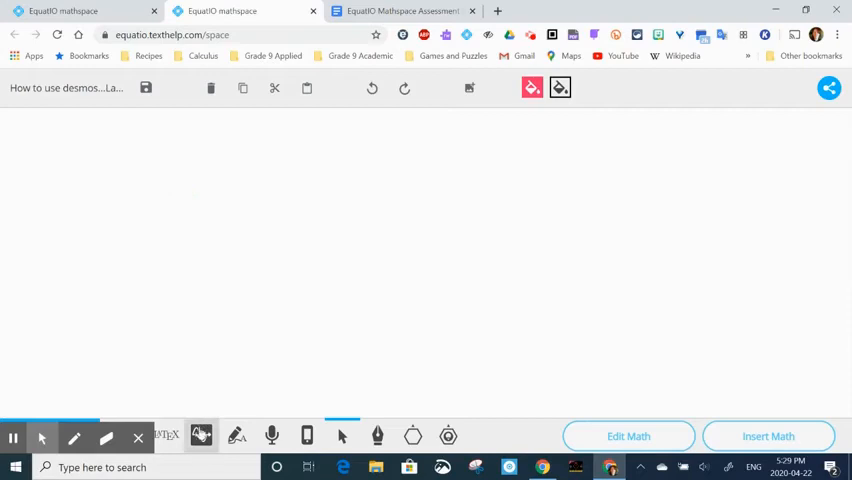
- Insert a Desmos graph of the line y = 2x + 1 into the mathspace
click(200, 436)
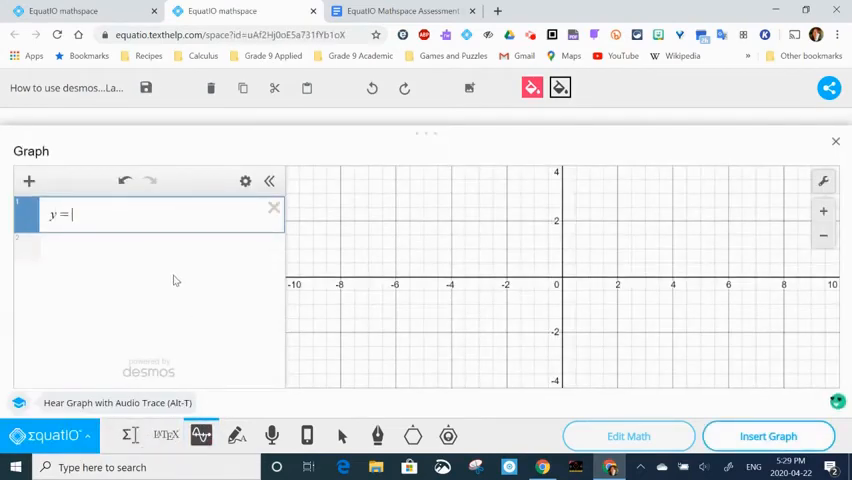
text(2x +)
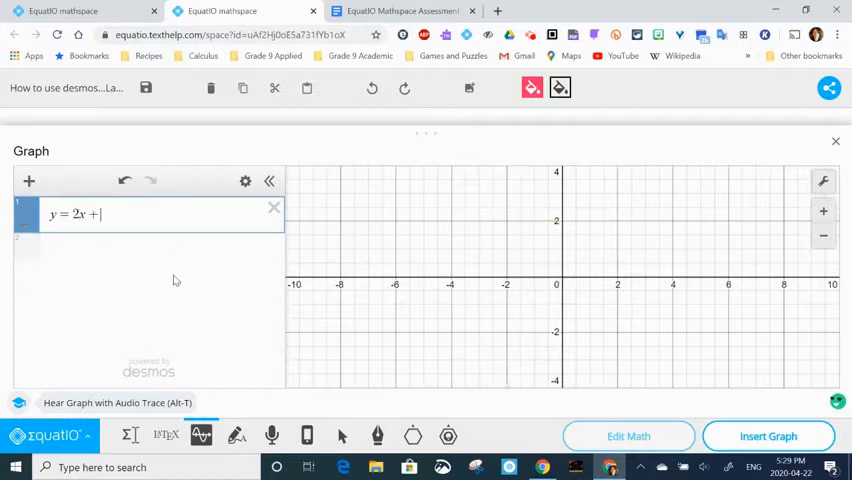
text(1)
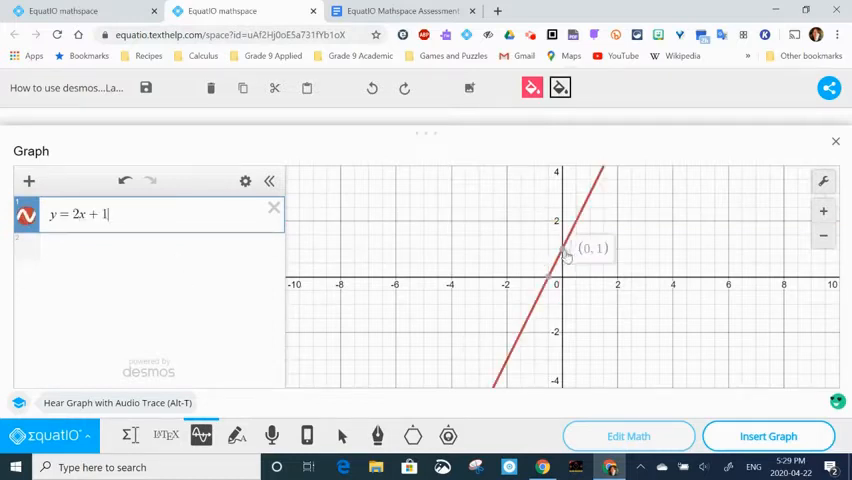
mouse_move(552, 284)
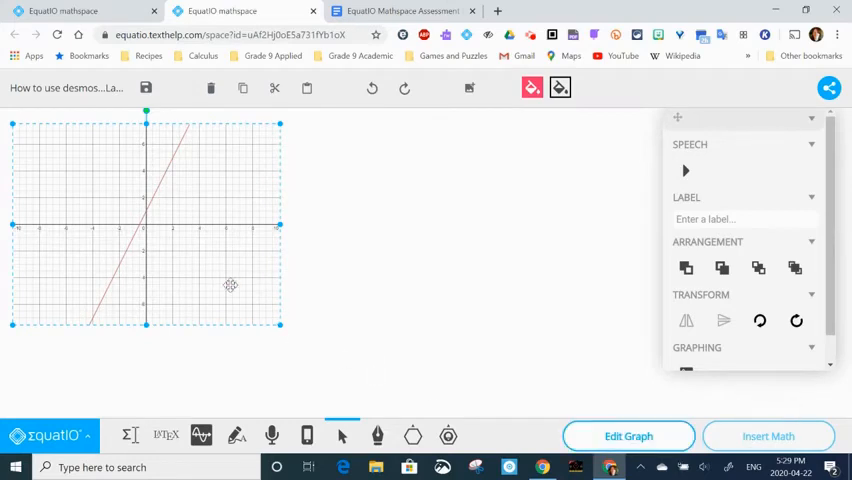
mouse_move(628, 436)
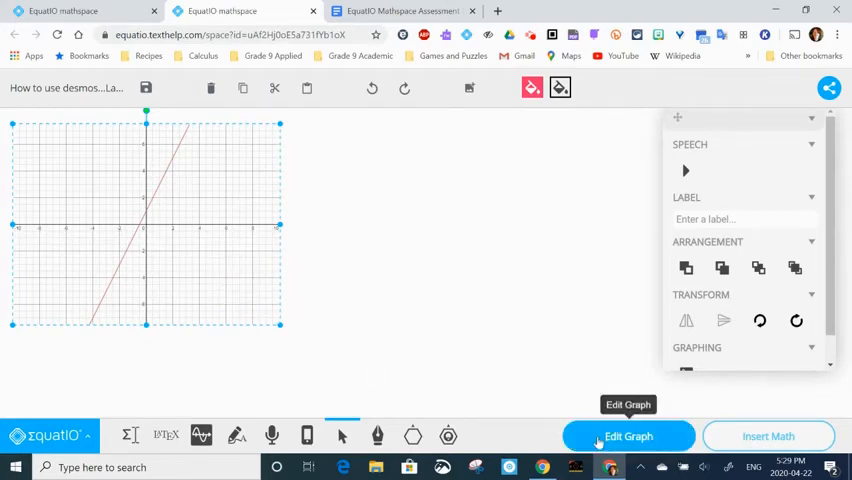
- Reopen the graph for editing and add the labelled point (0,1)
click(628, 436)
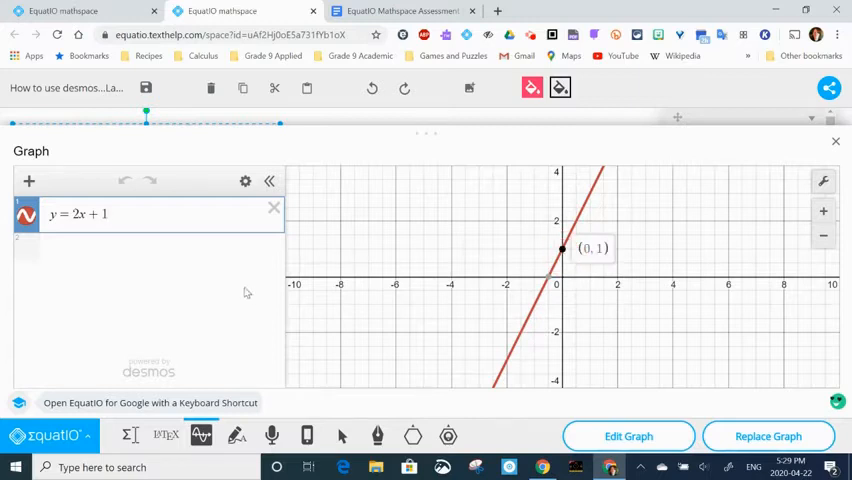
click(28, 180)
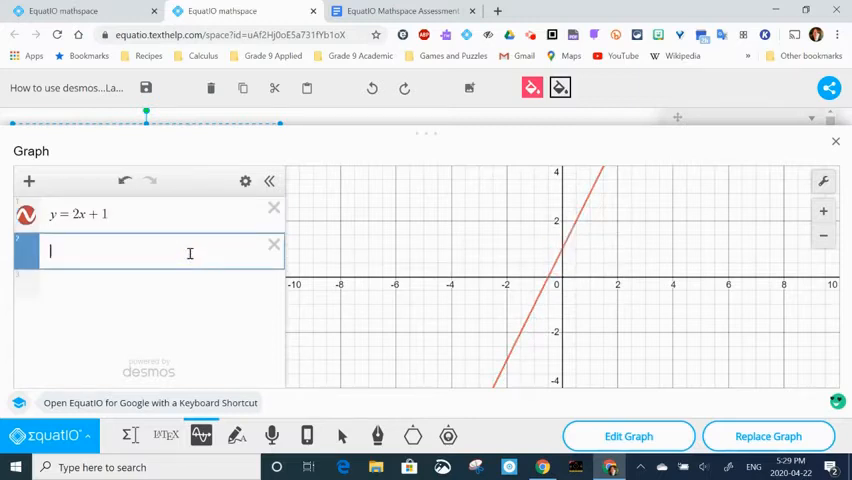
text((01)
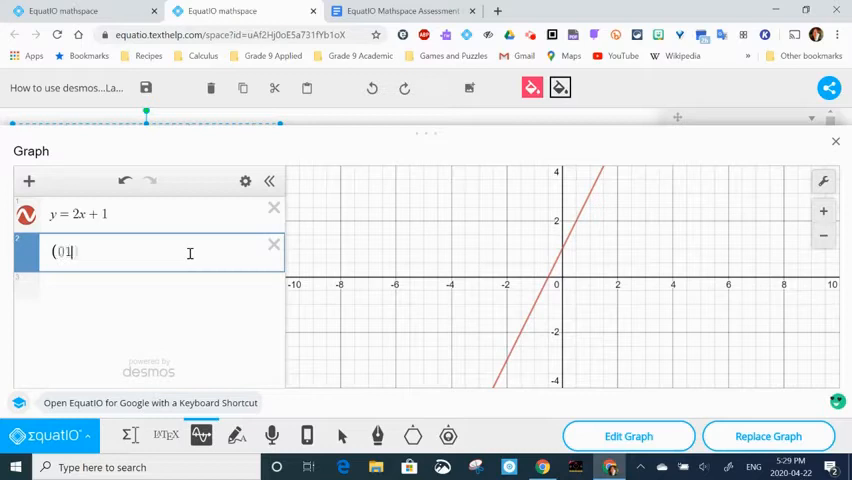
text(.)
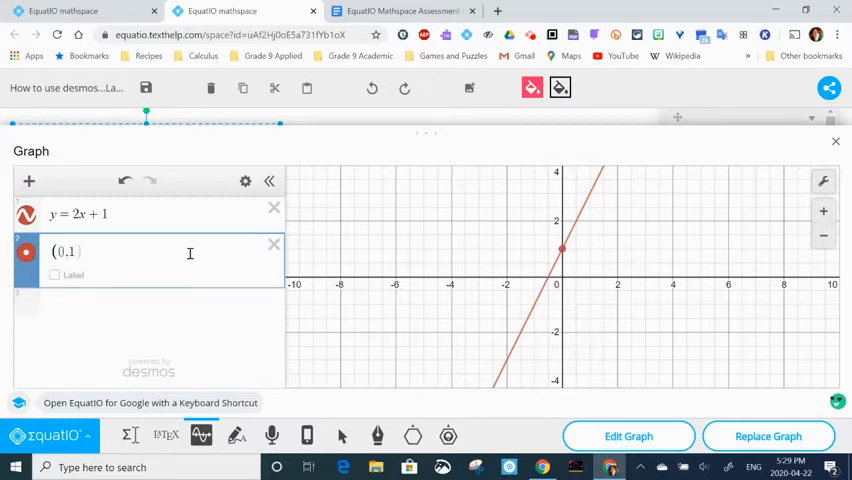
click(56, 276)
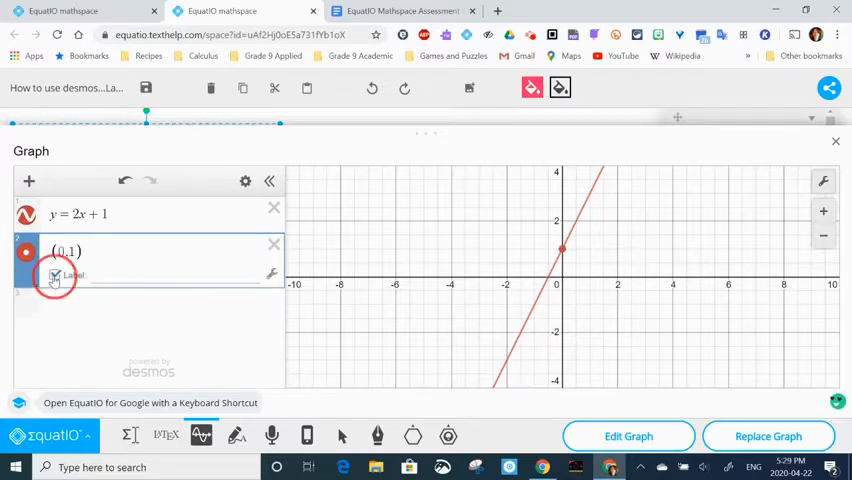
- Add the point (-0.5,0) labelled x-intercept with the label placed below the point
click(56, 276)
text(()
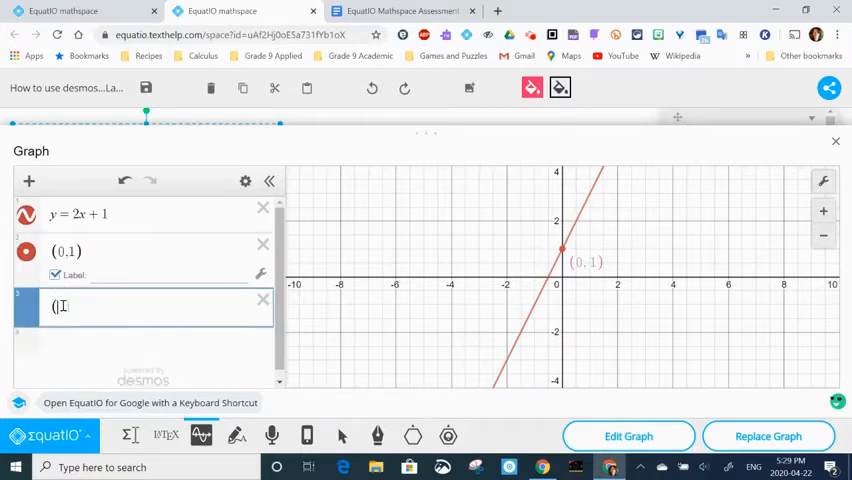
text(0.5,0))
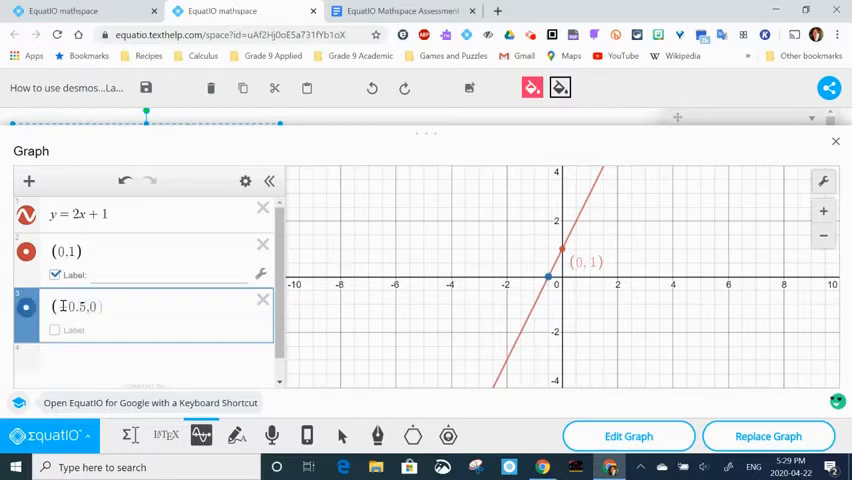
click(56, 330)
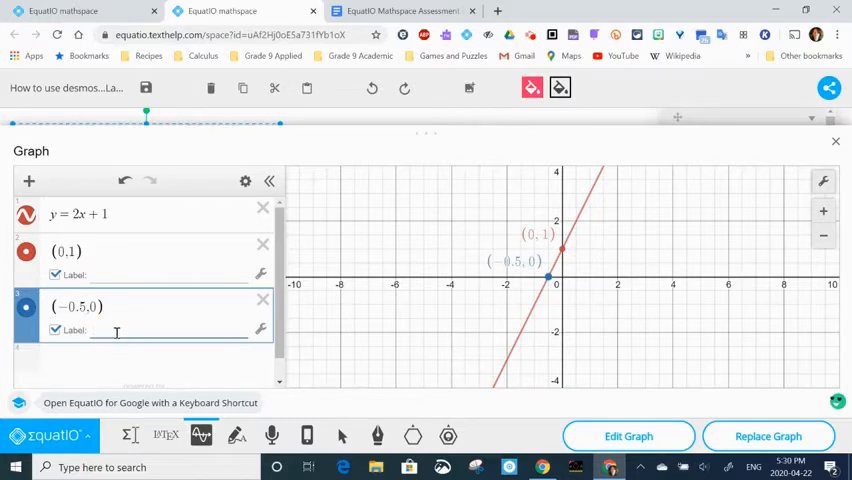
text(x-intercept)
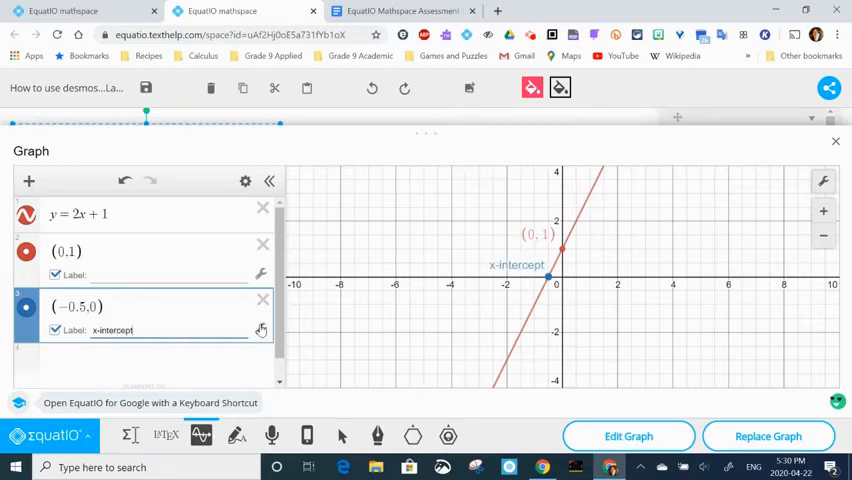
click(260, 330)
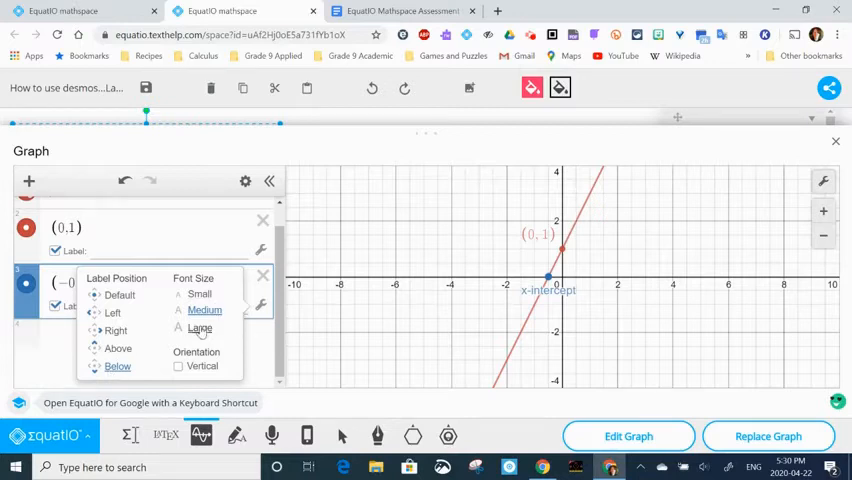
click(204, 310)
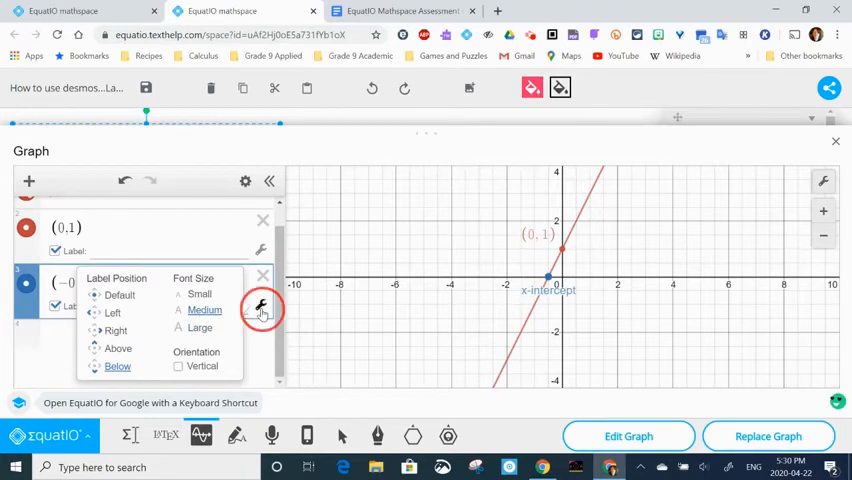
click(260, 308)
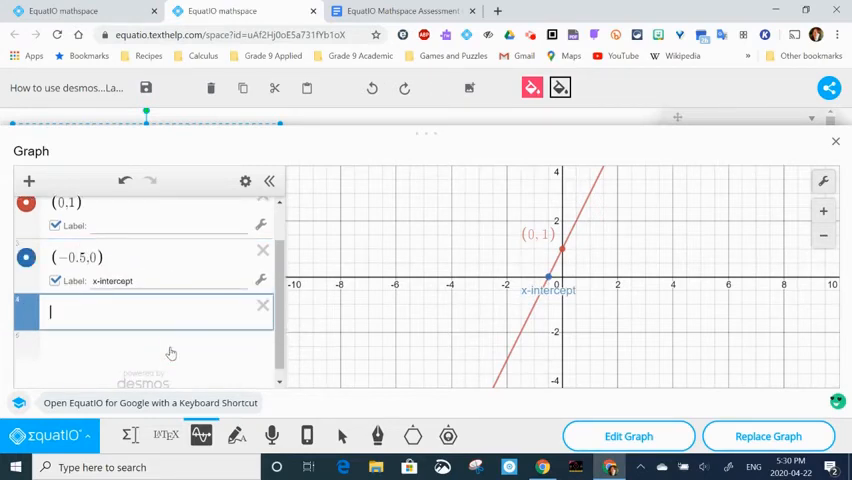
- Add a point labelled y=2x+1, adjust its label display, and replace the graph on the page
text(y)
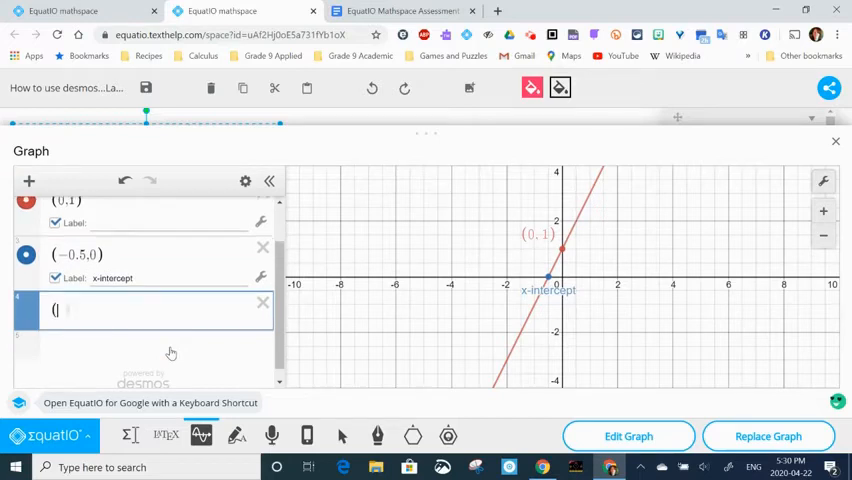
text(1)
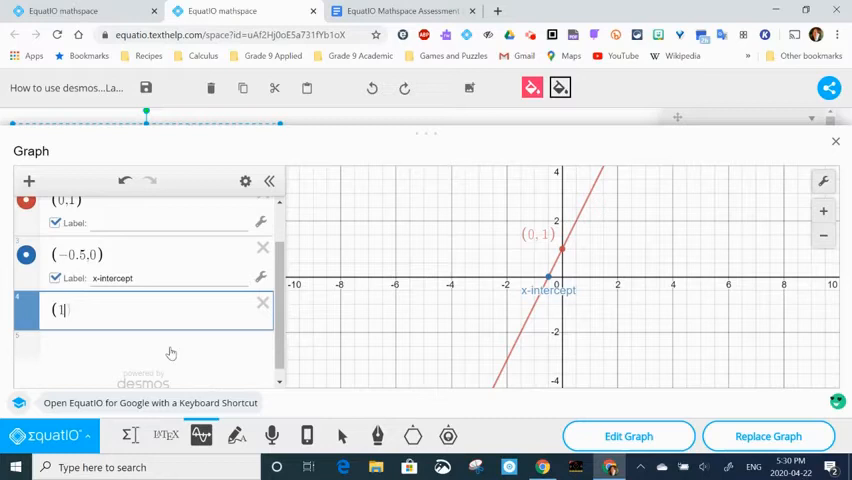
text(,0))
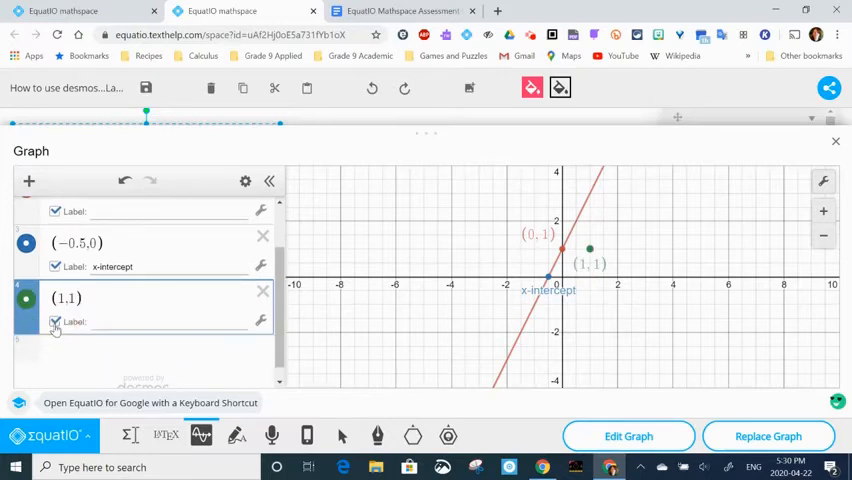
text(y=)
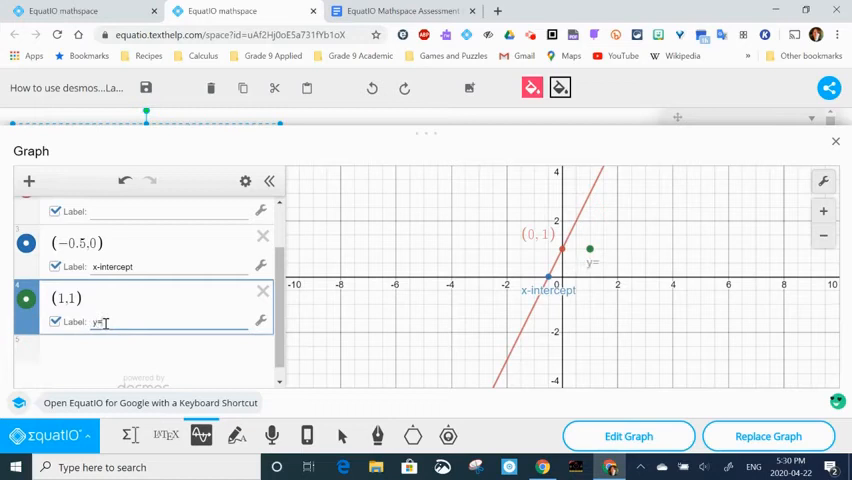
text(2x+1)
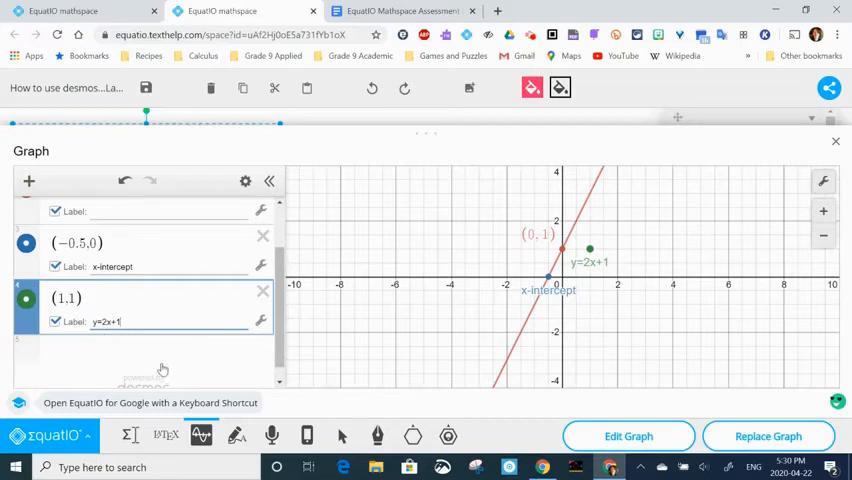
mouse_move(768, 436)
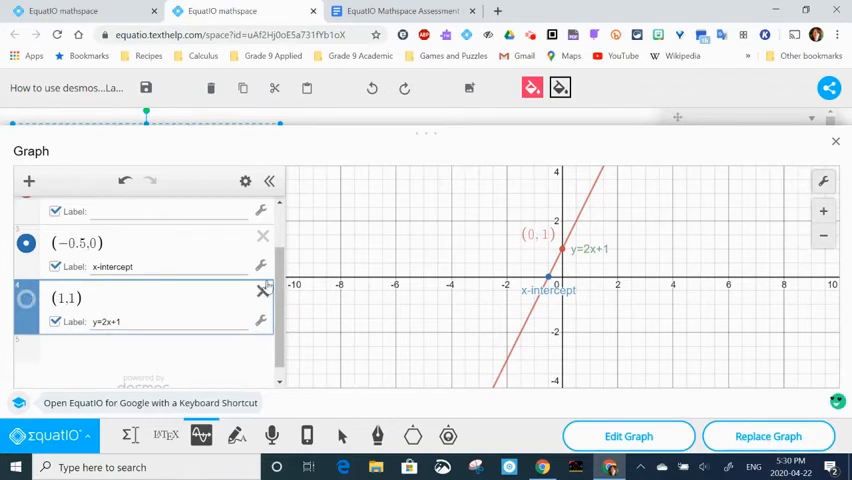
click(260, 320)
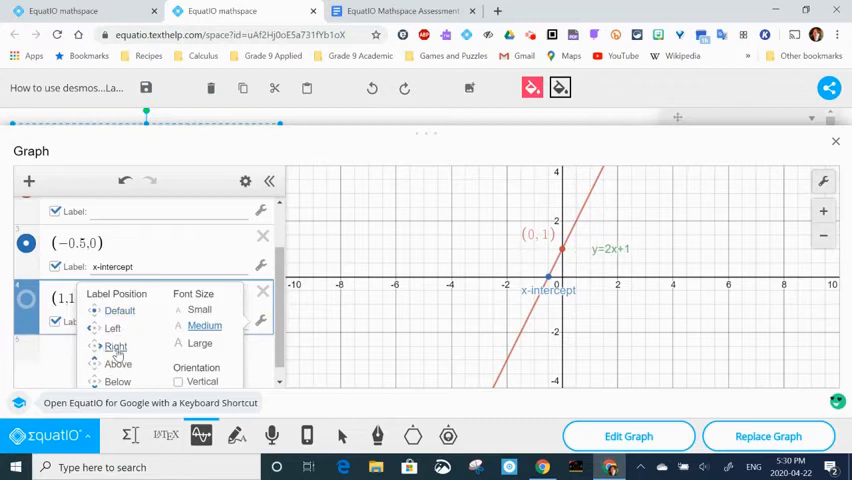
mouse_move(724, 396)
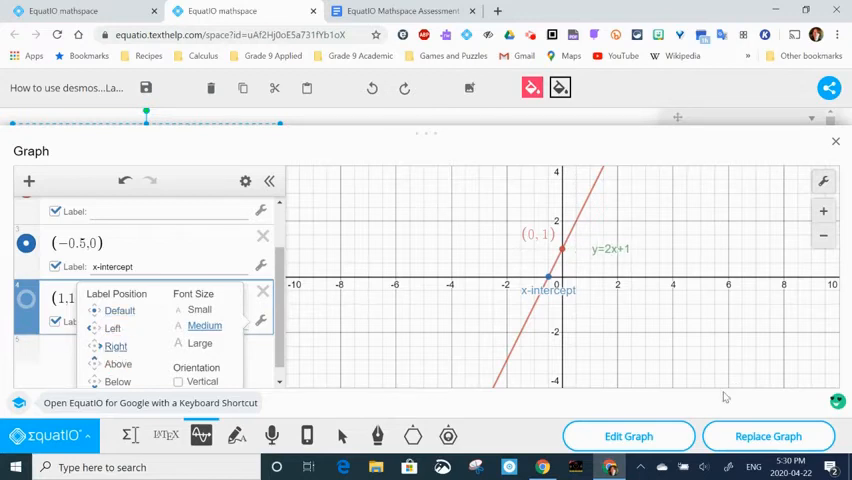
click(96, 328)
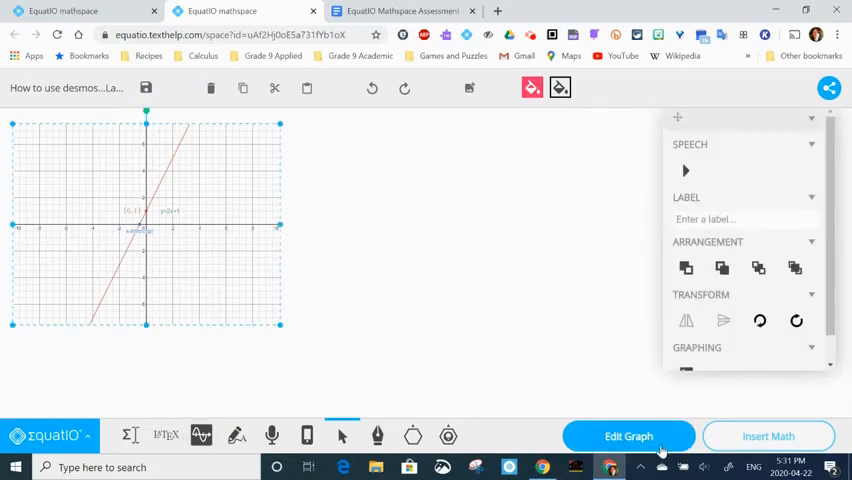
- Reopen the graph and duplicate the y=2x+1 expression, then capture the table of values
click(628, 436)
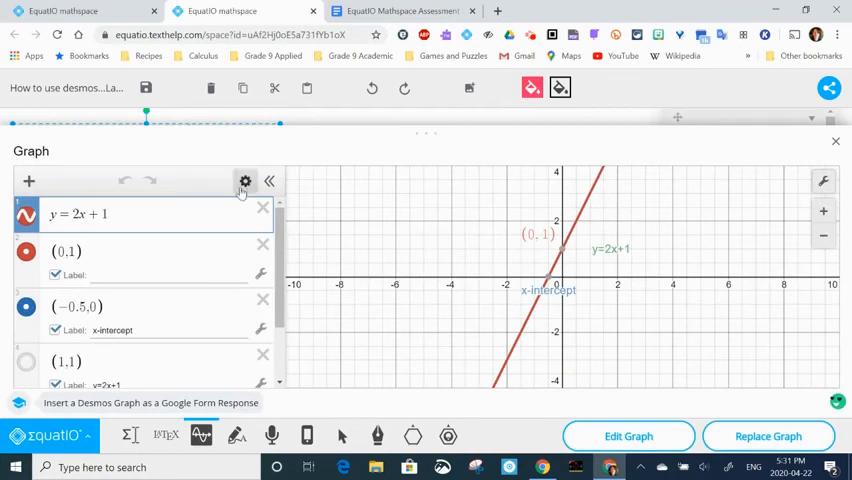
click(244, 180)
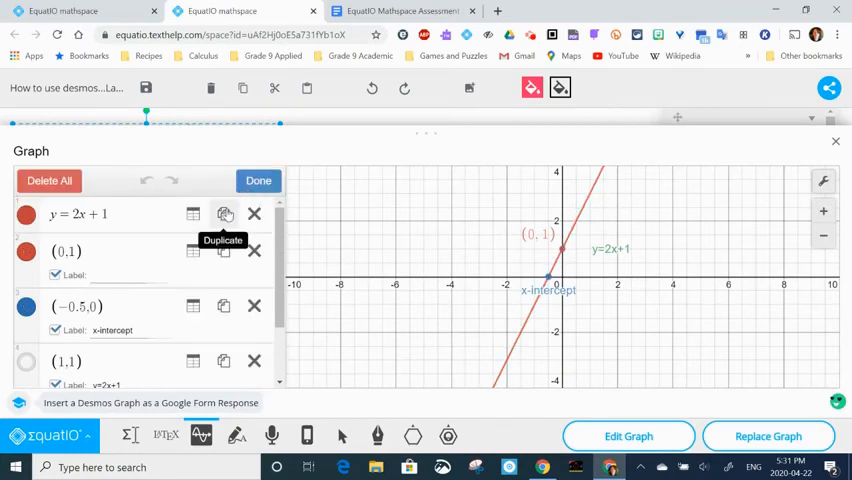
click(224, 214)
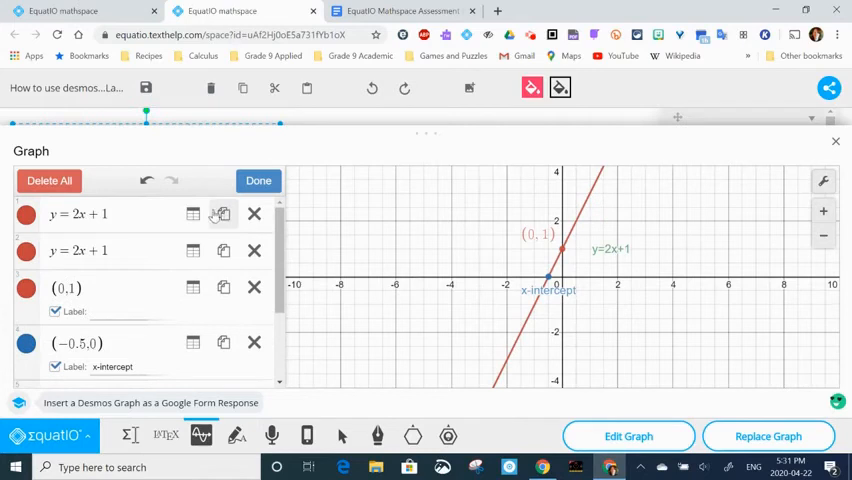
click(192, 214)
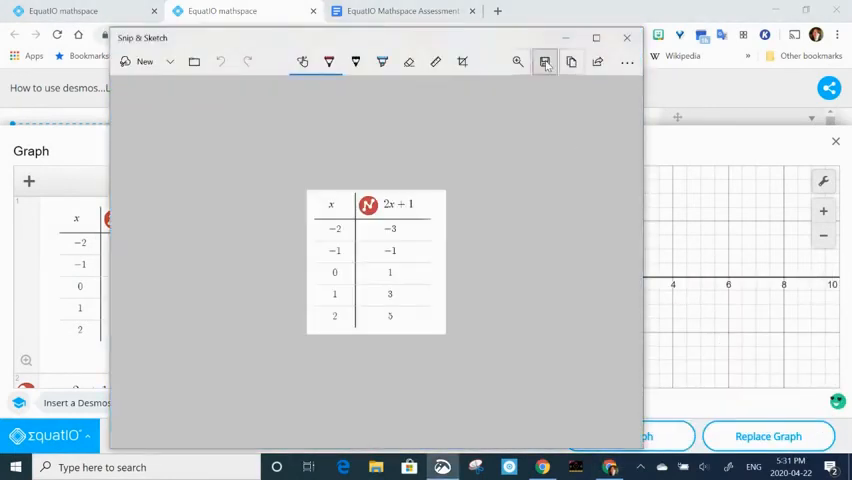
- Save the snip as 'table of values linear2' and close Snip & Sketch
click(544, 62)
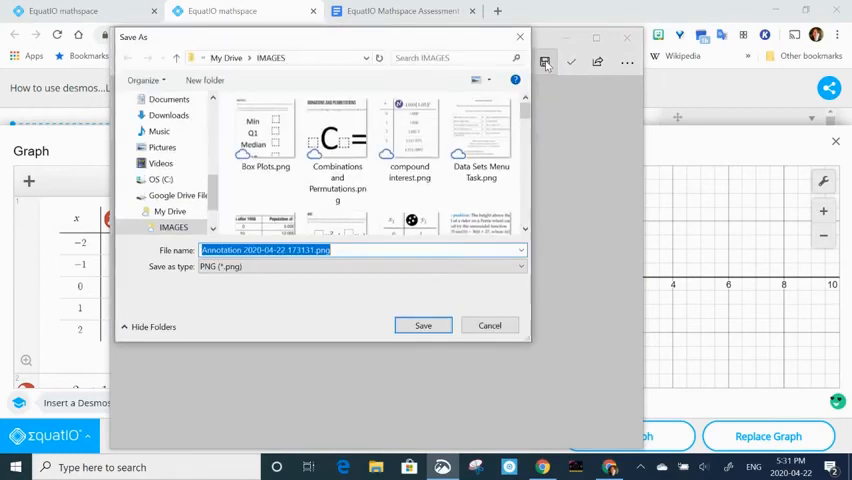
text(table of values lie)
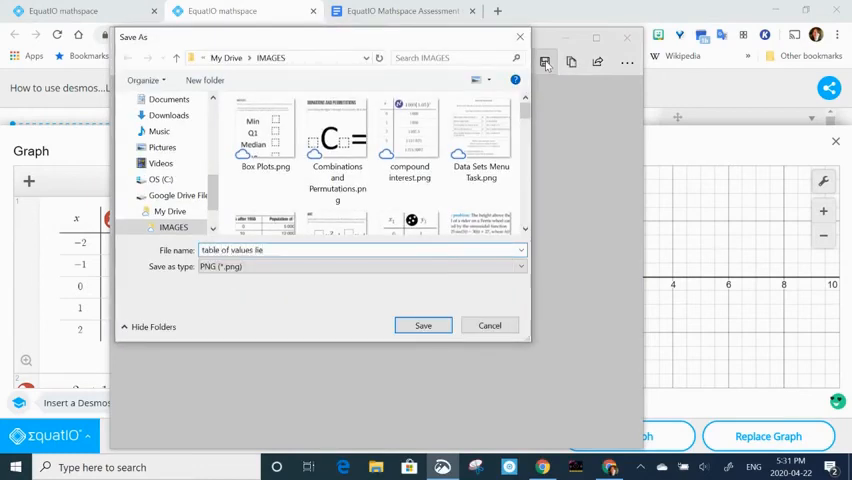
text(linear2)
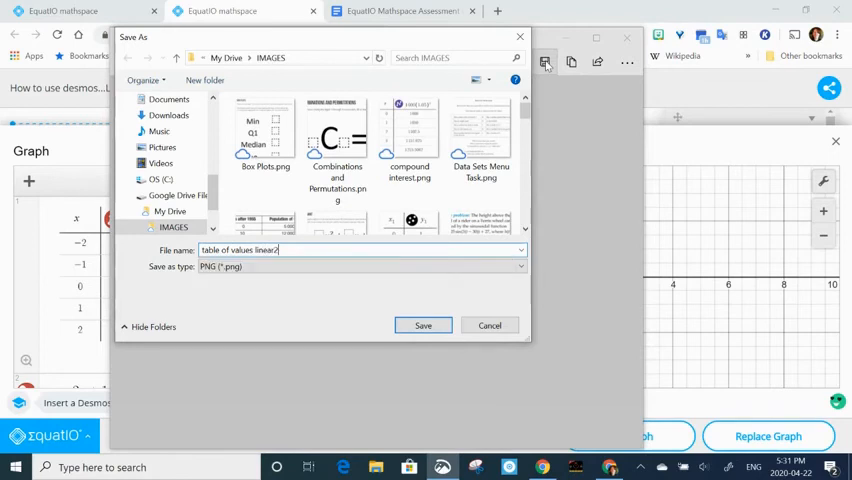
click(424, 324)
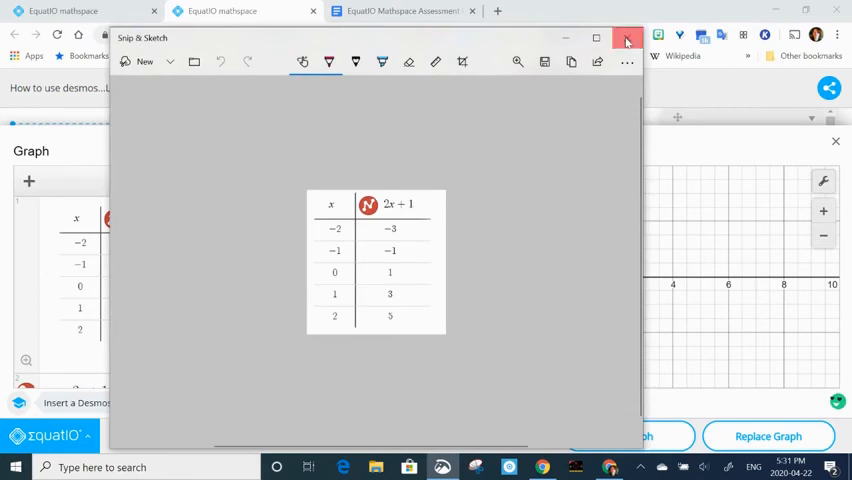
click(628, 38)
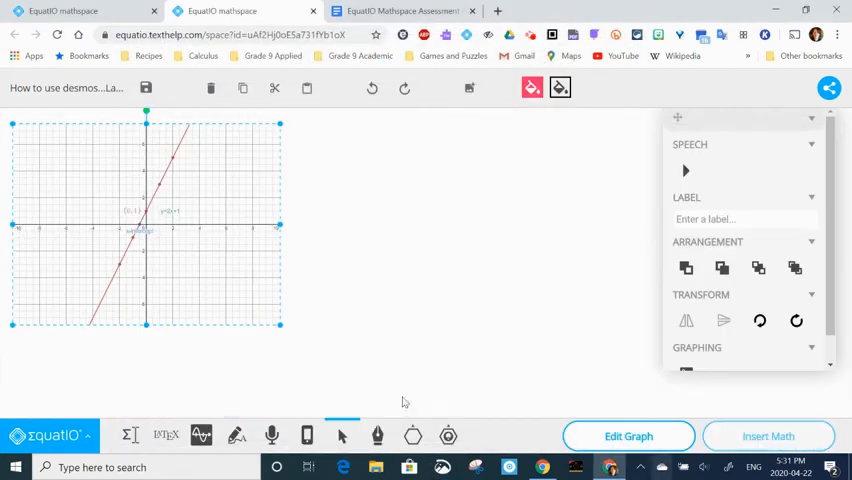
- Upload 'table of values linear2.png' and place it to the right of the graph
click(468, 88)
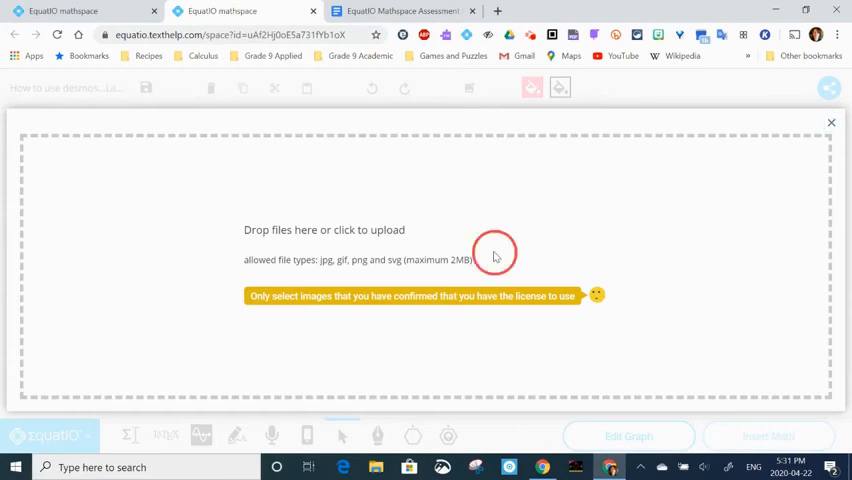
click(324, 228)
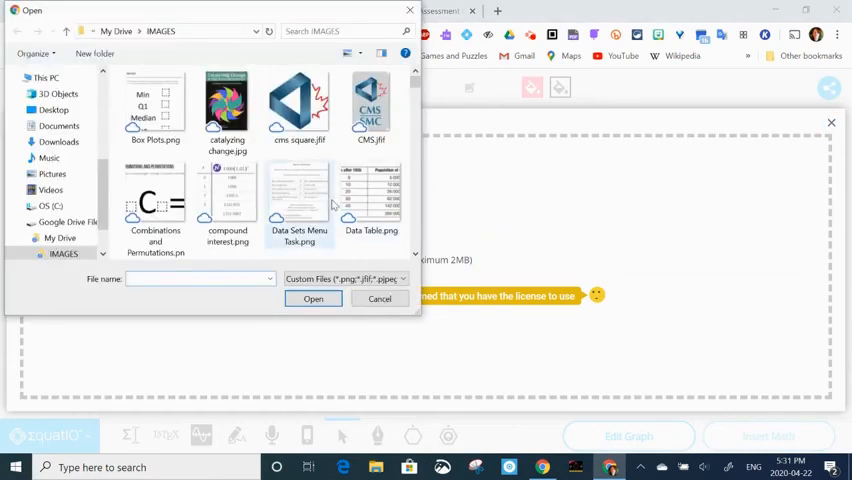
scroll(down, 3)
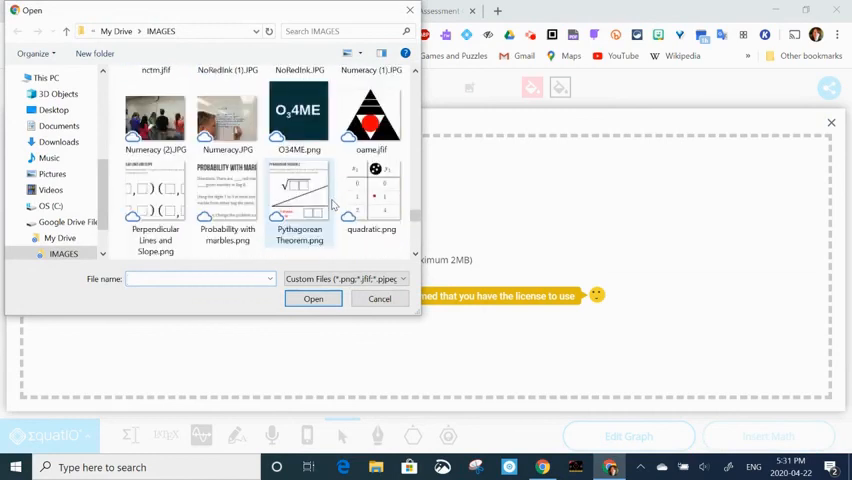
scroll(down, 3)
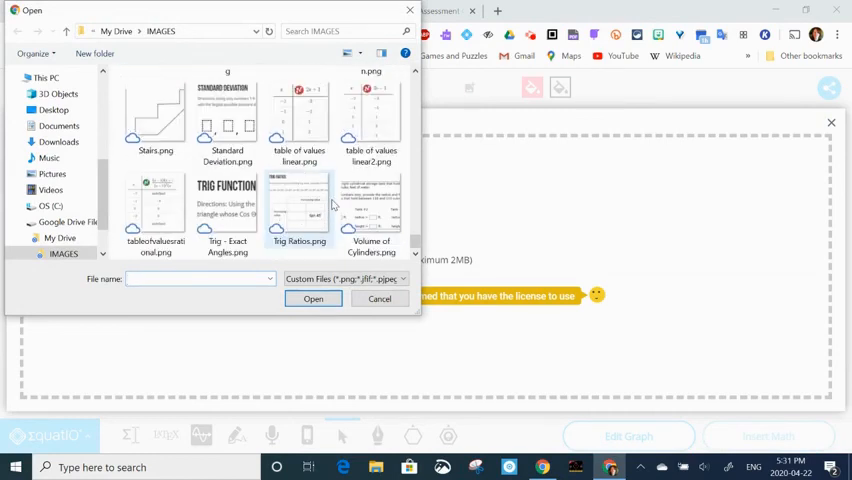
click(372, 116)
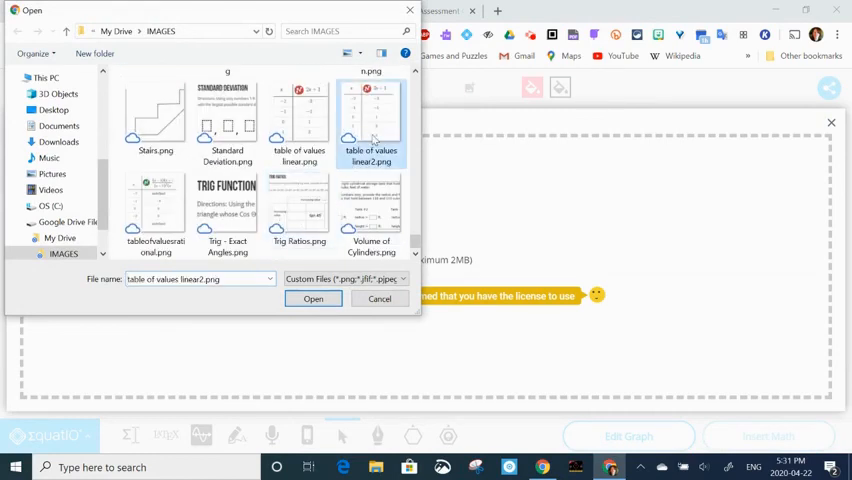
click(312, 300)
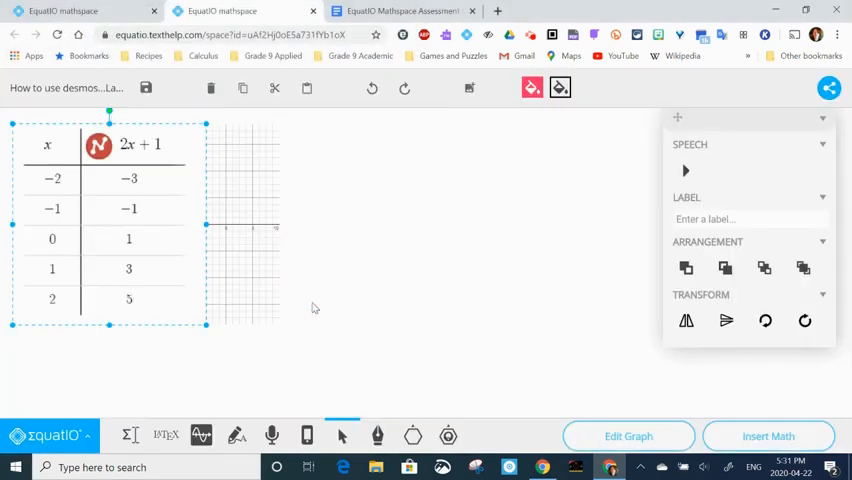
drag(110, 224, 418, 224)
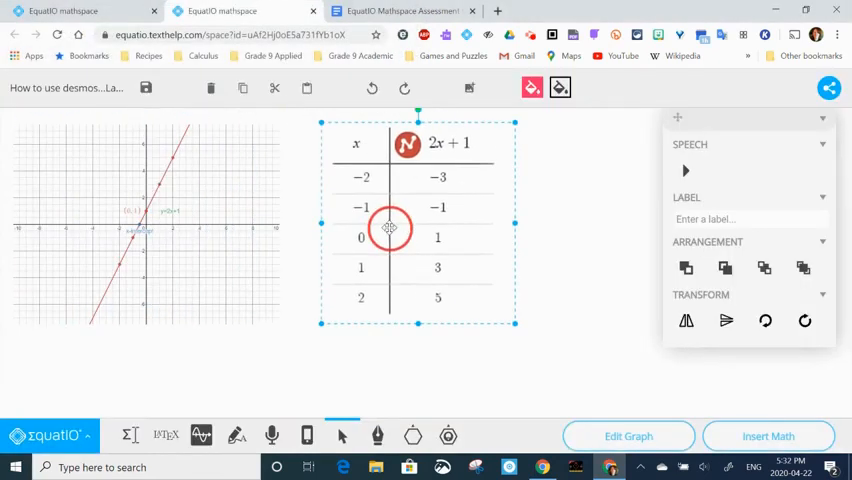